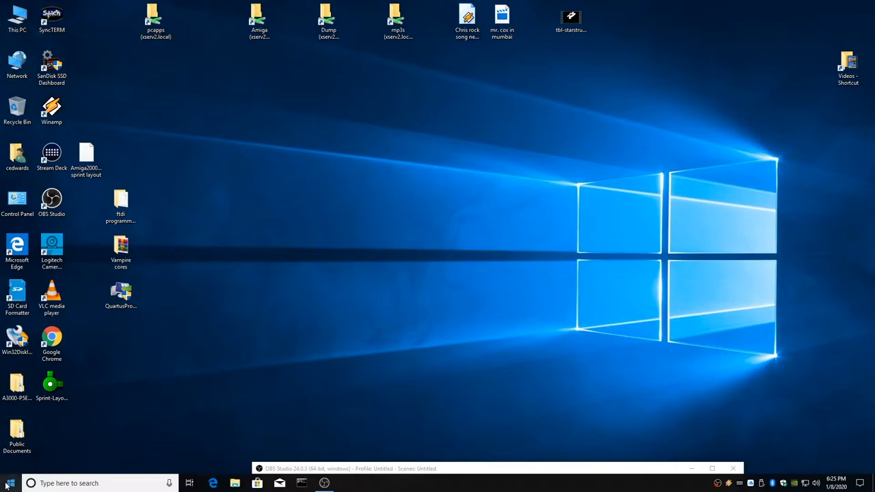
Launch Quartus II 13.1 Programmer and add the V500x12 Gold 2.12 .jic core file.
click(10, 484)
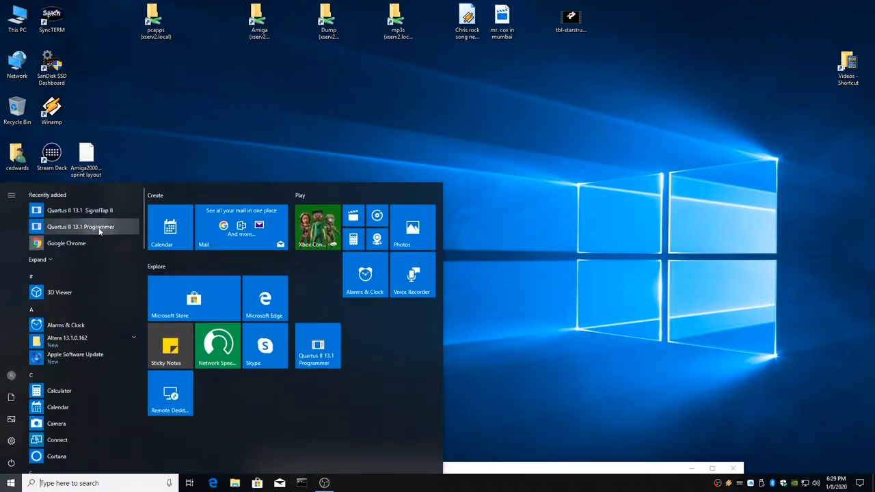
click(81, 226)
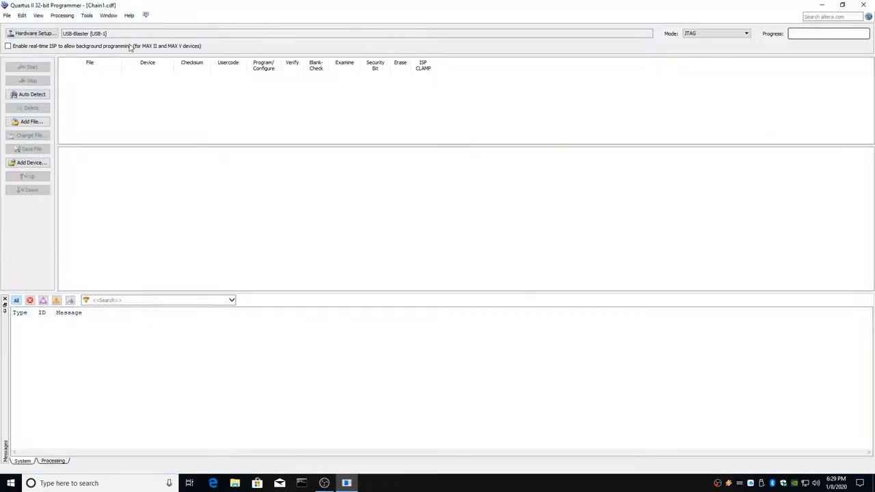
click(30, 122)
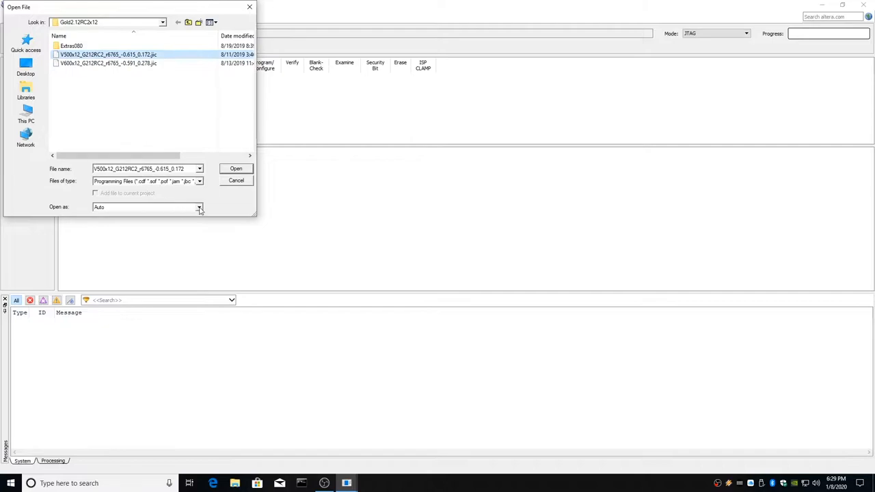
click(236, 169)
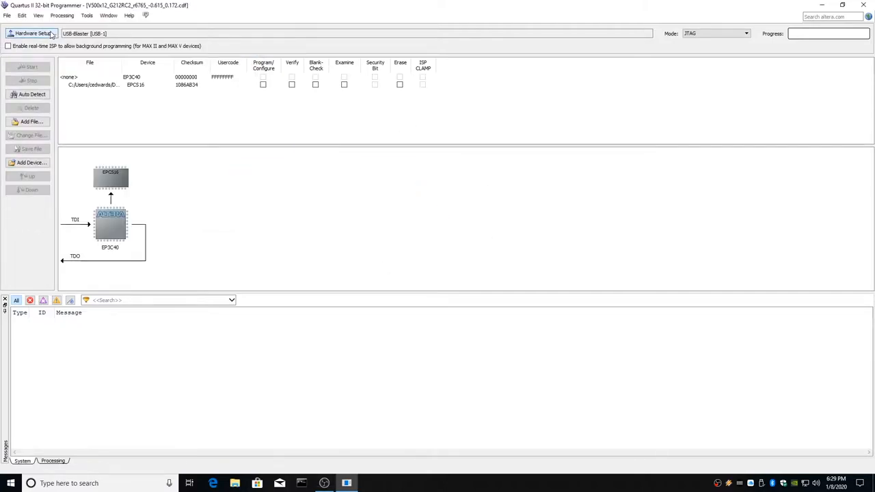
mouse_move(31, 94)
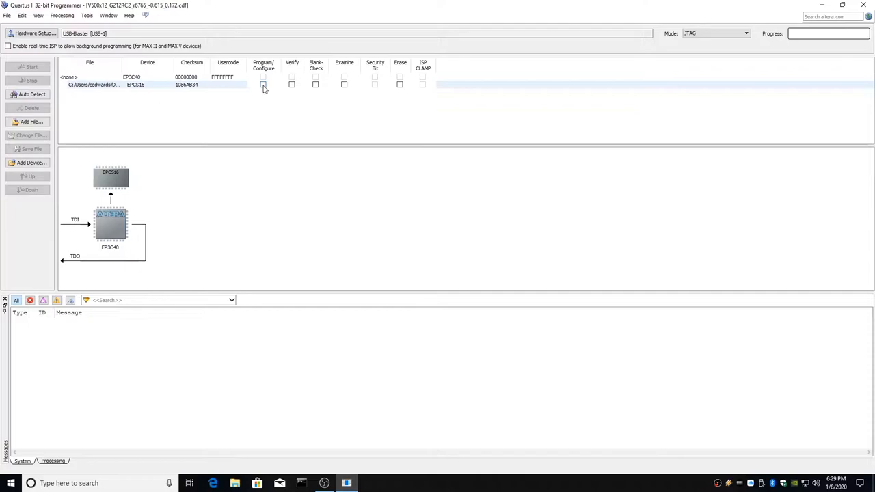
Flash the V500x12 core to the EP3C40/EPCS16 chain, then answer the save prompt and close Quartus.
click(63, 15)
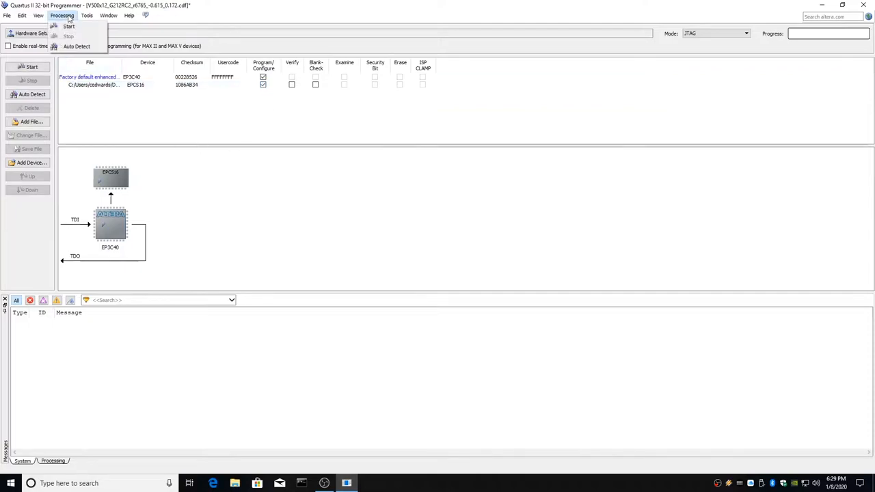
click(68, 26)
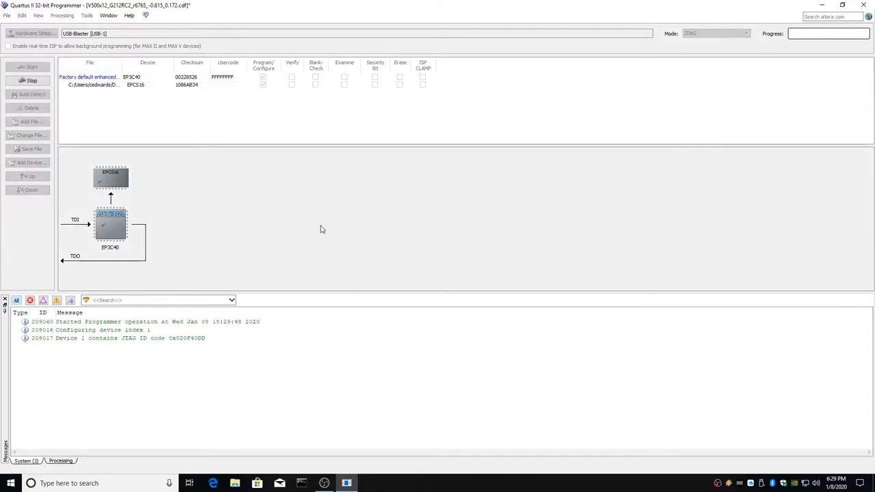
mouse_move(243, 344)
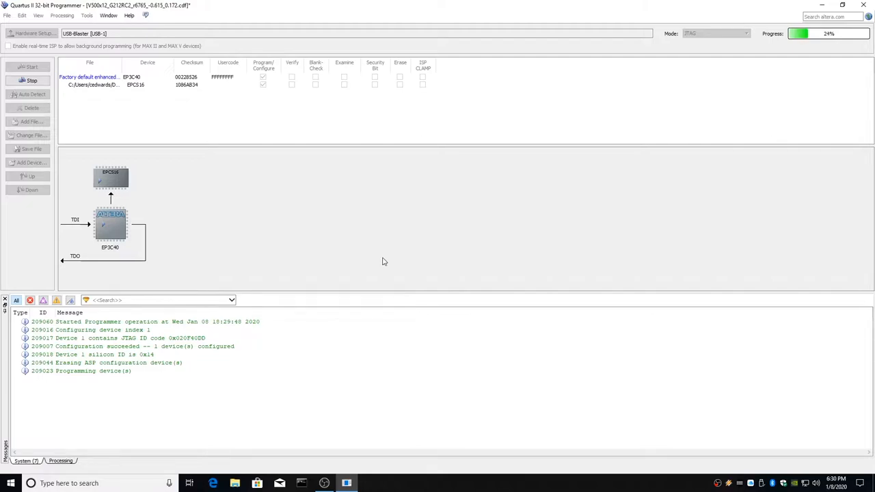
mouse_move(829, 52)
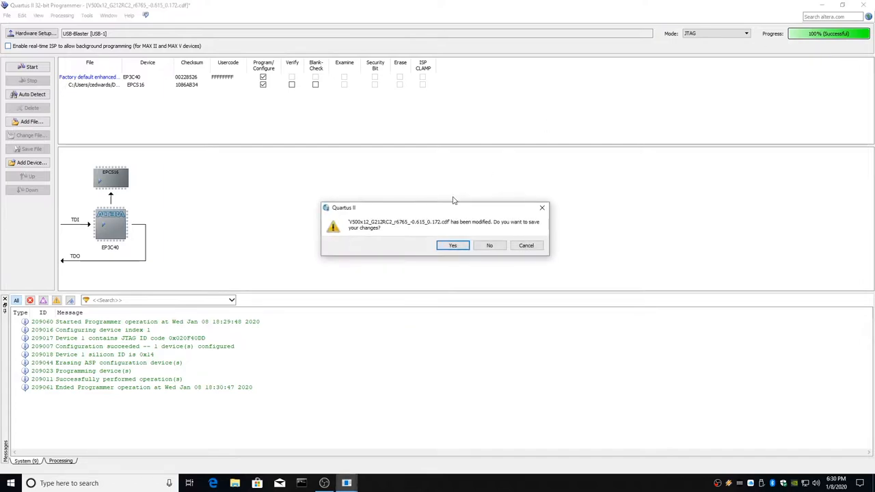
click(490, 245)
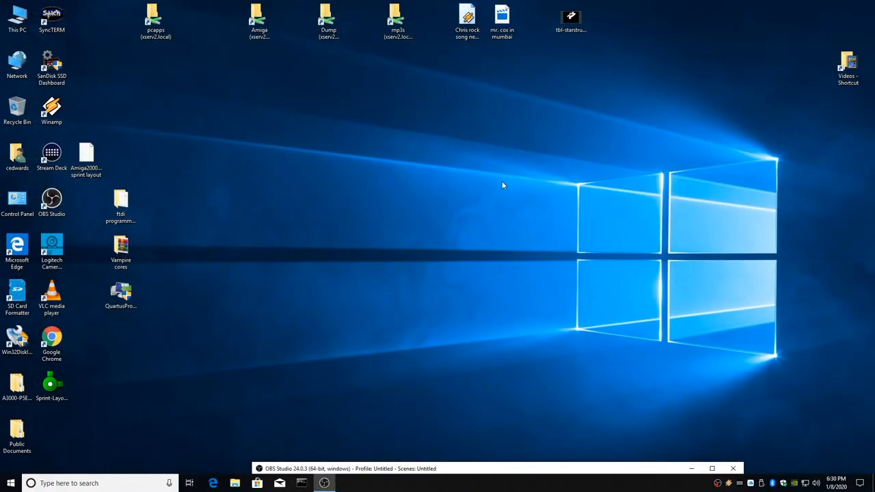
mouse_move(477, 160)
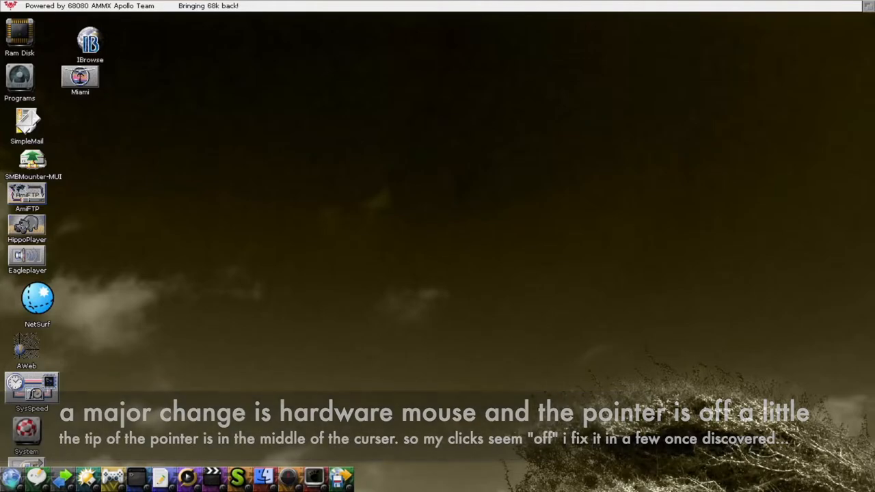
click(190, 5)
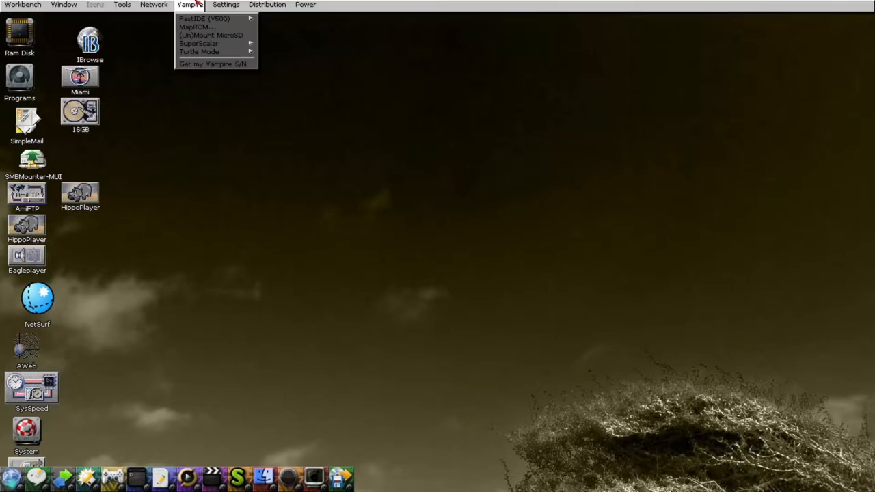
mouse_move(205, 19)
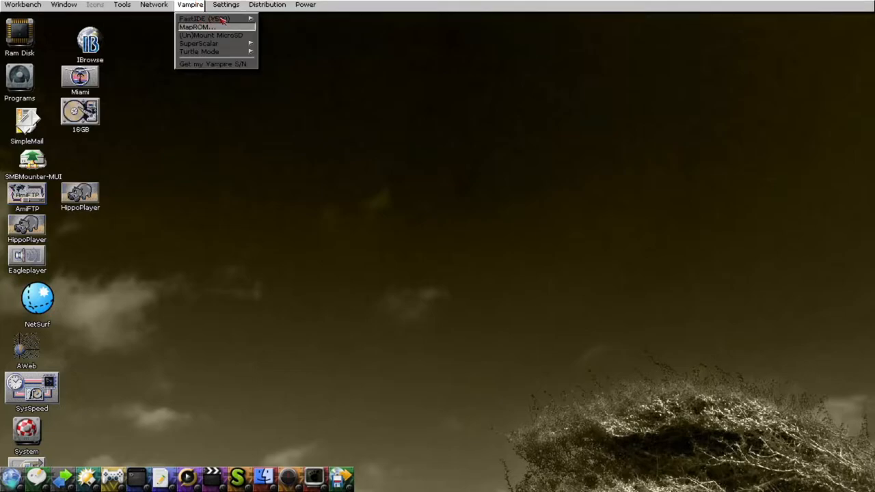
mouse_move(205, 18)
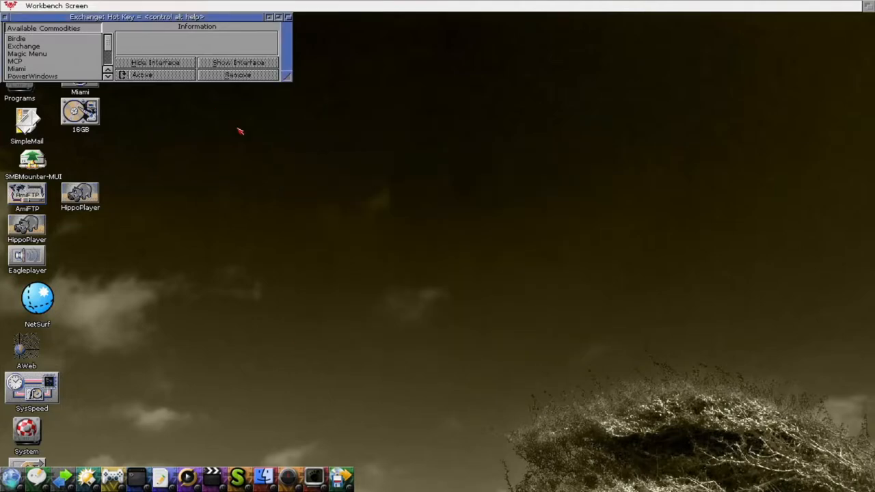
mouse_move(322, 246)
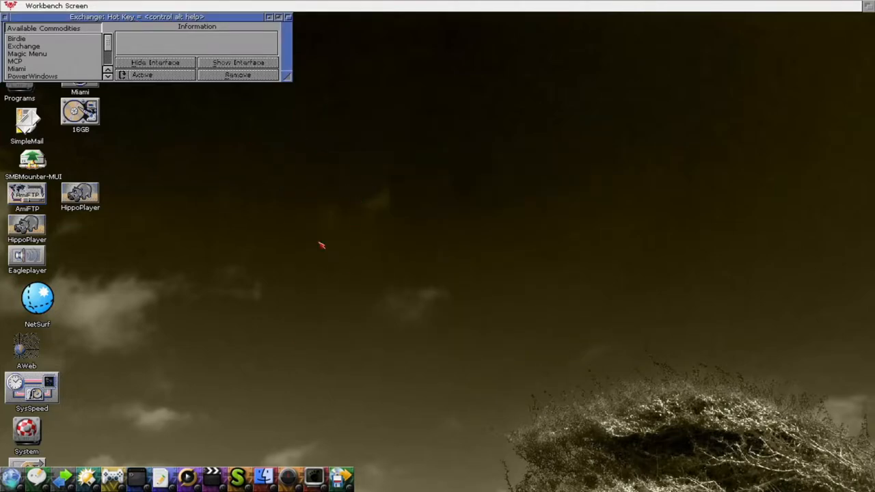
click(16, 5)
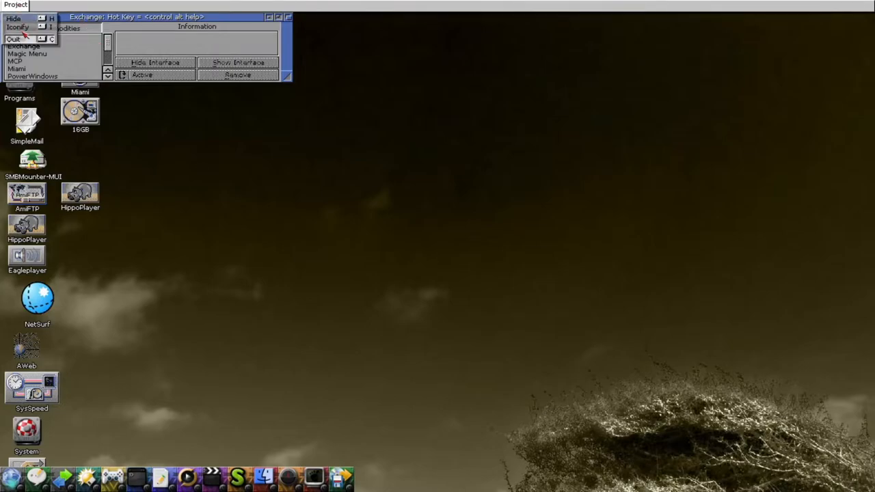
click(15, 39)
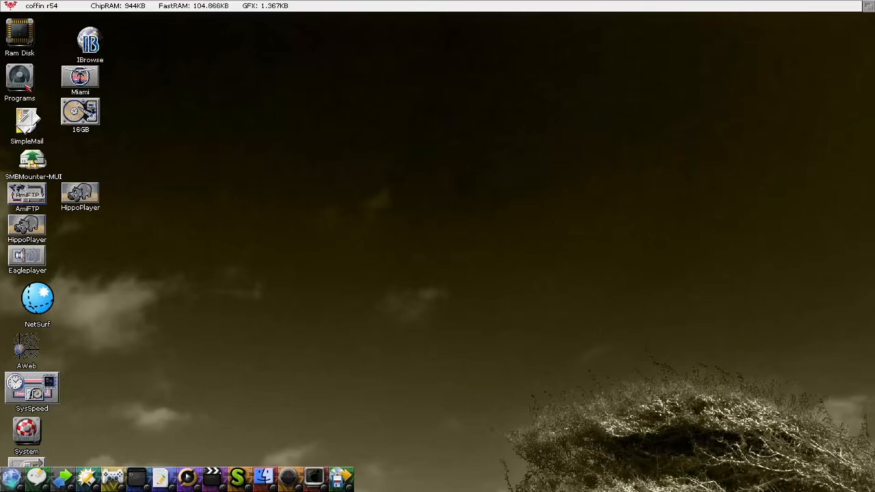
mouse_move(52, 90)
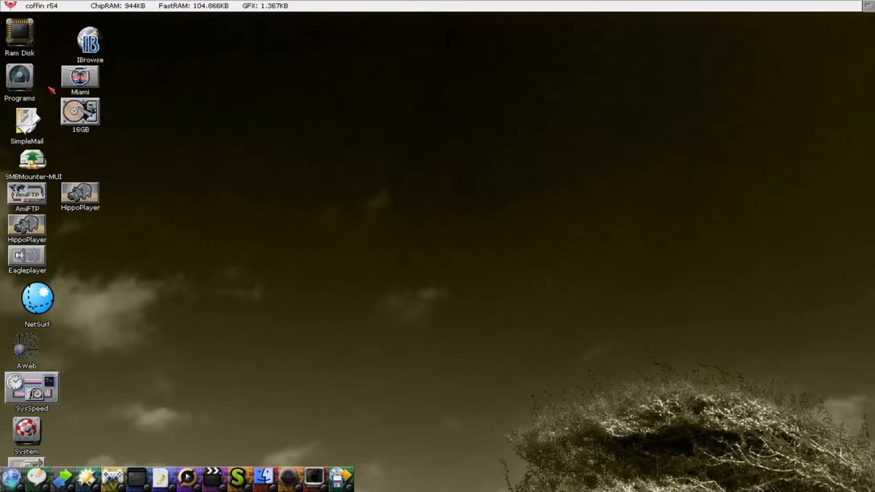
mouse_move(96, 369)
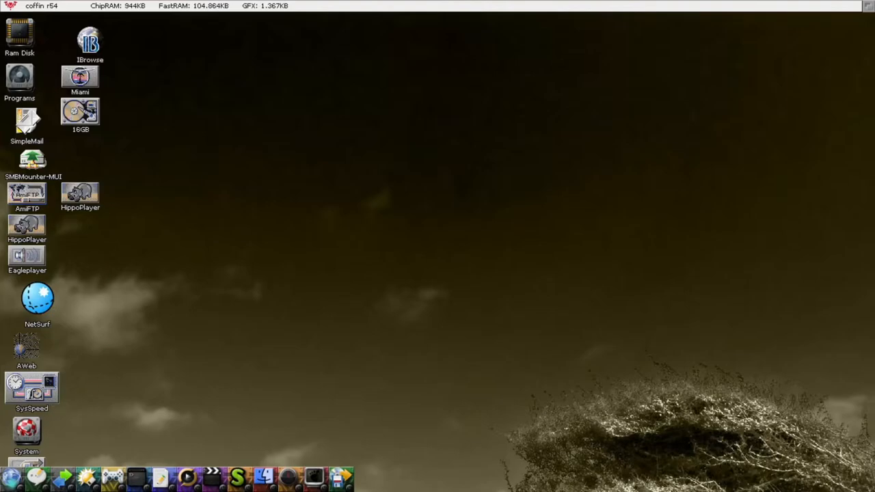
Browse the System drive's Prefs drawer and launch the SysSpeed benchmark.
double_click(27, 431)
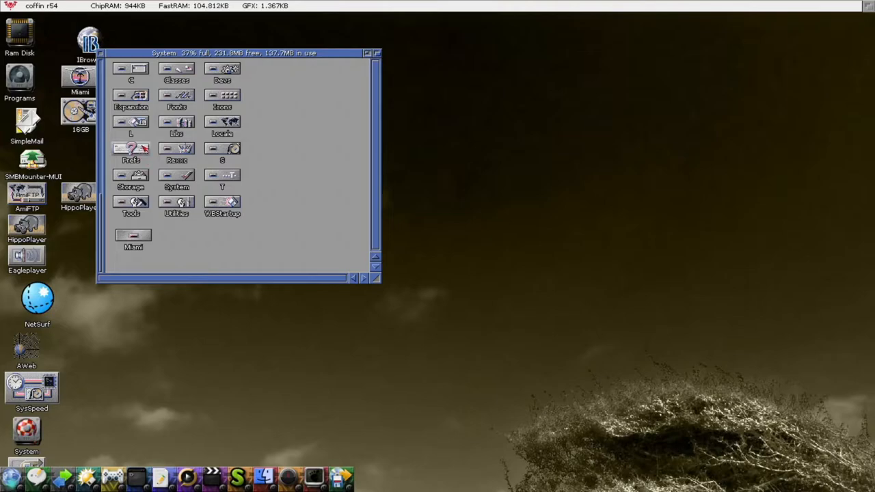
double_click(130, 149)
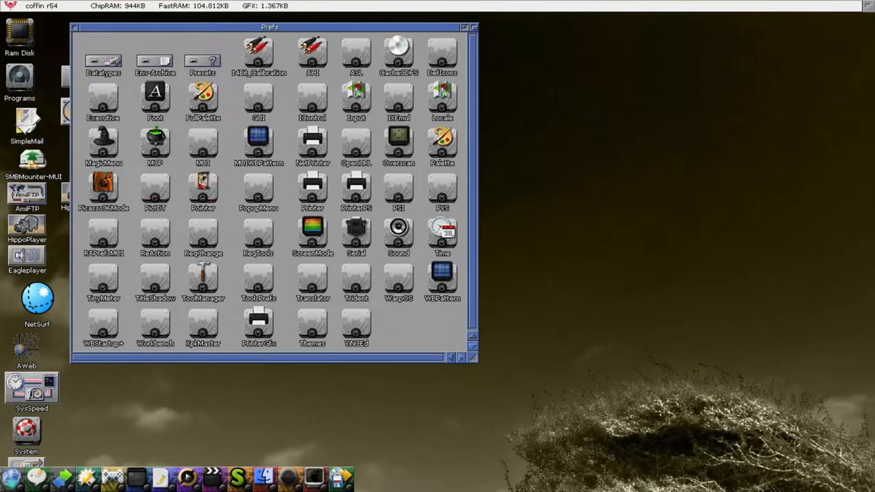
double_click(203, 192)
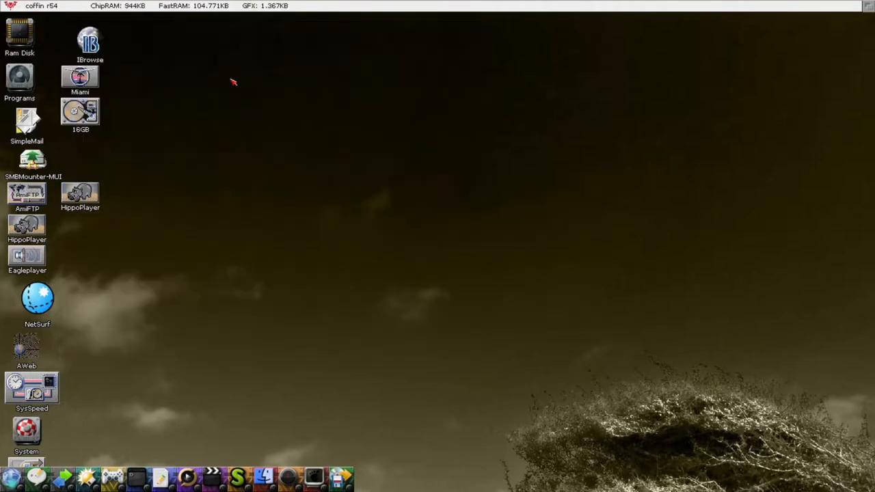
mouse_move(242, 160)
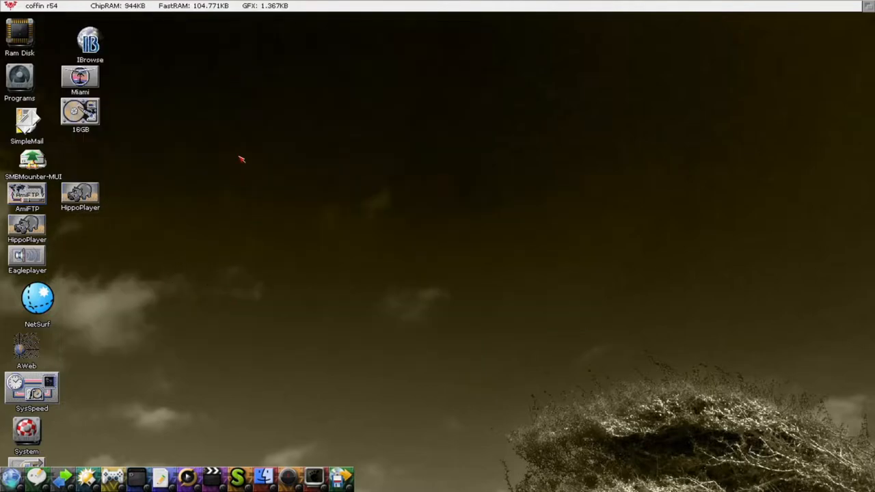
mouse_move(350, 181)
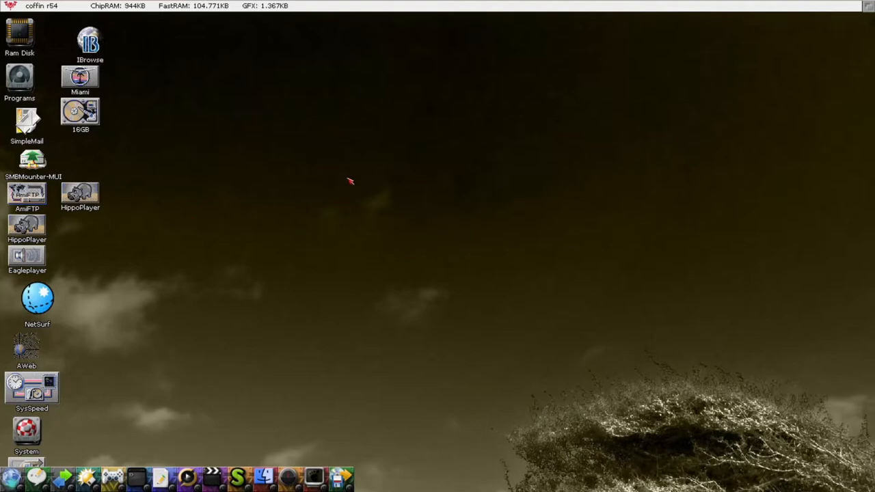
double_click(31, 390)
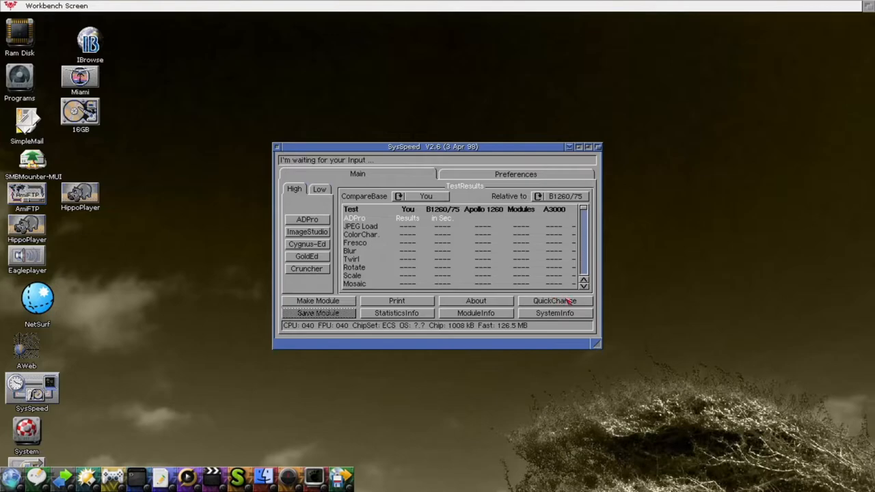
click(554, 312)
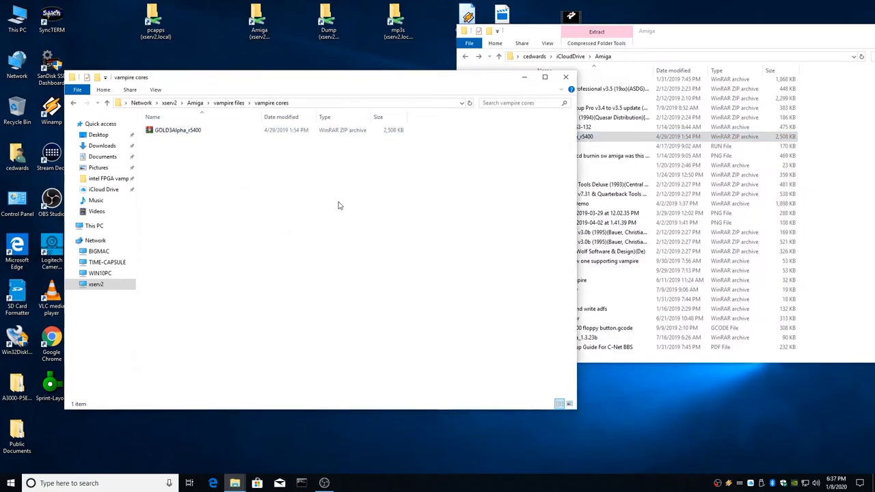
Open readme.txt for the GOLD2.12 Release Candidate 3 core in Notepad.
click(178, 130)
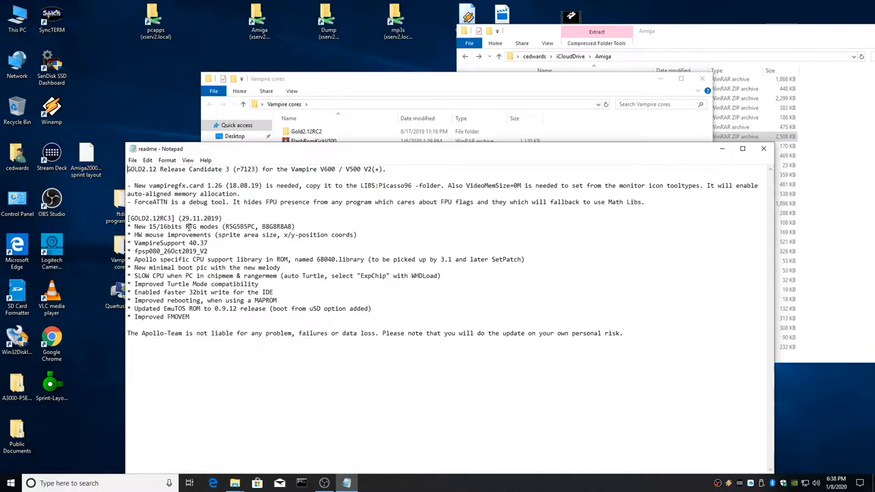
drag(134, 234, 262, 234)
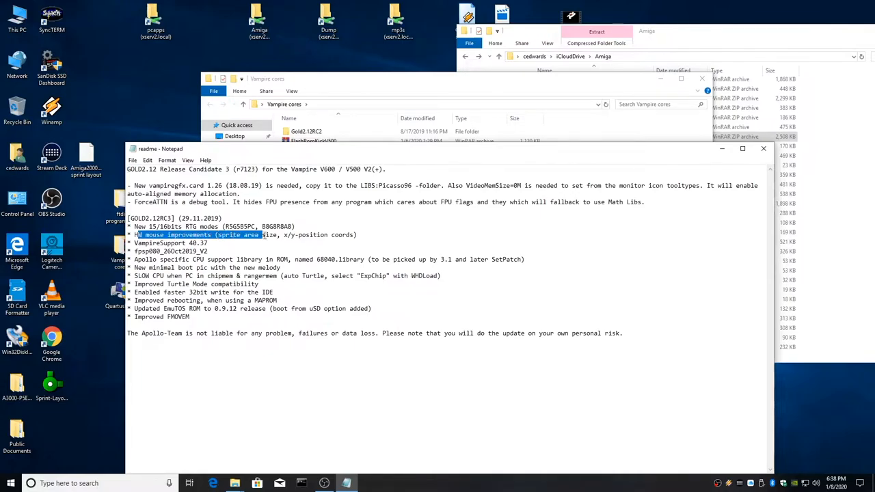
drag(260, 235, 357, 235)
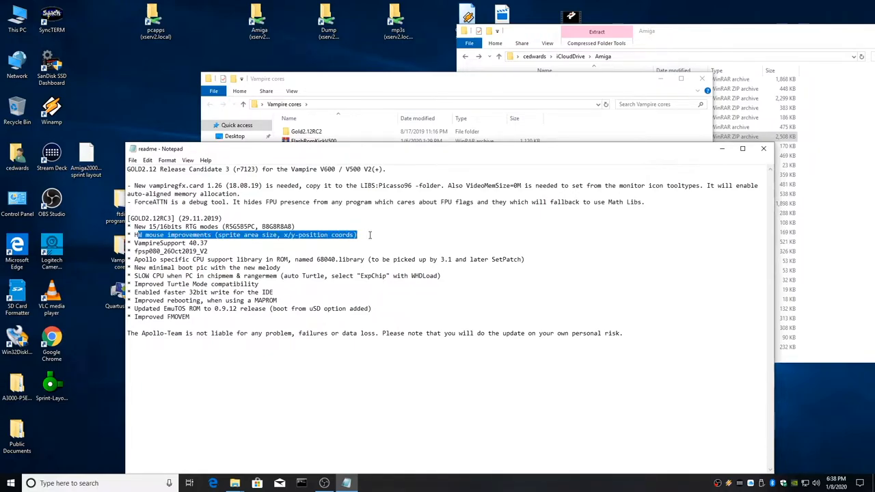
click(369, 234)
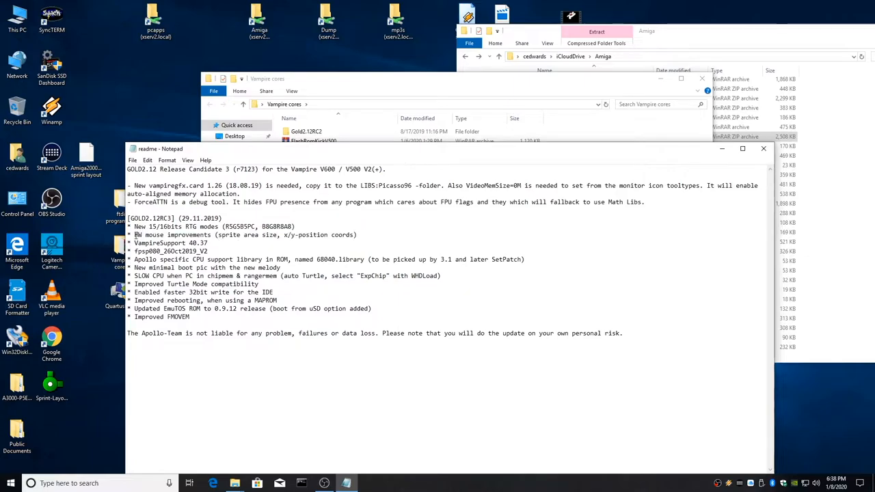
double_click(159, 243)
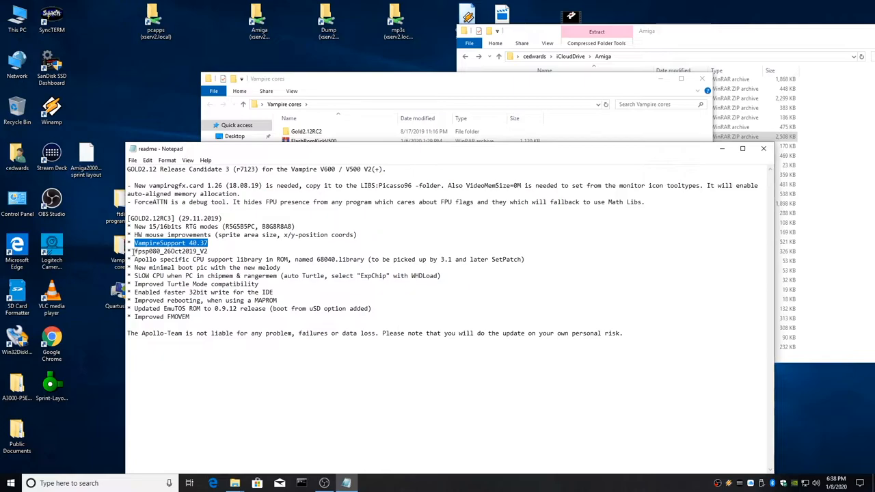
double_click(169, 251)
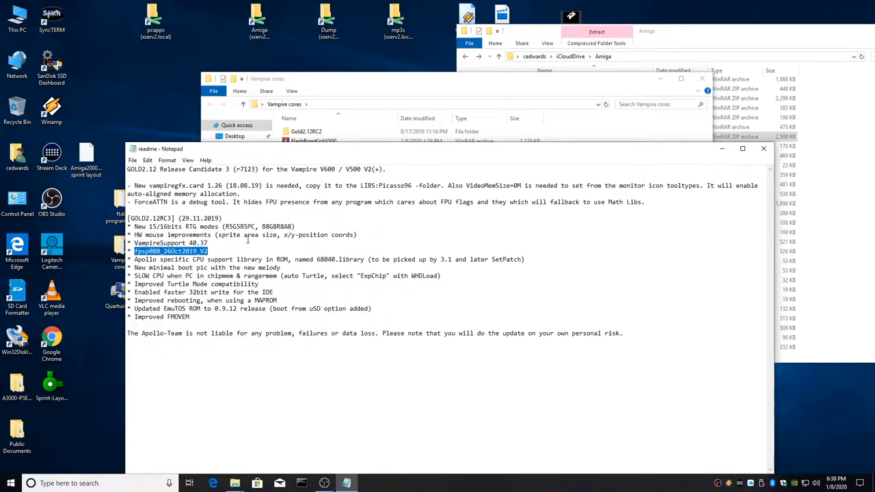
click(221, 250)
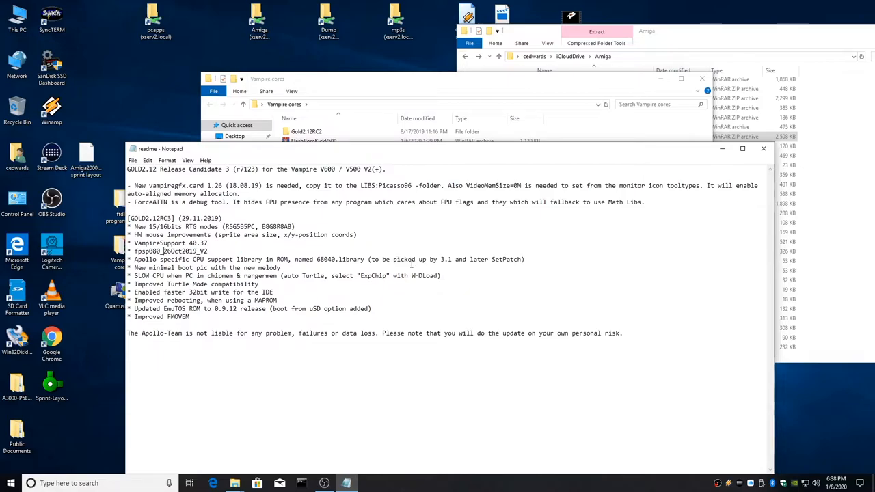
drag(135, 267, 211, 267)
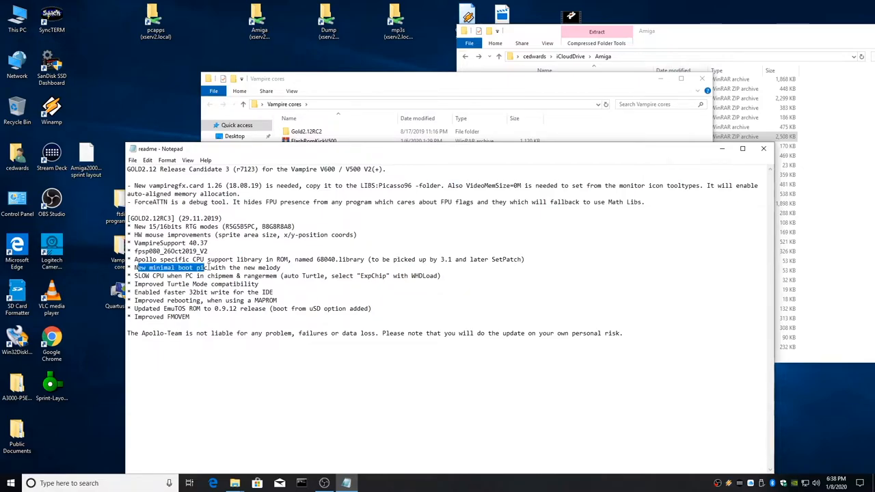
drag(212, 267, 280, 267)
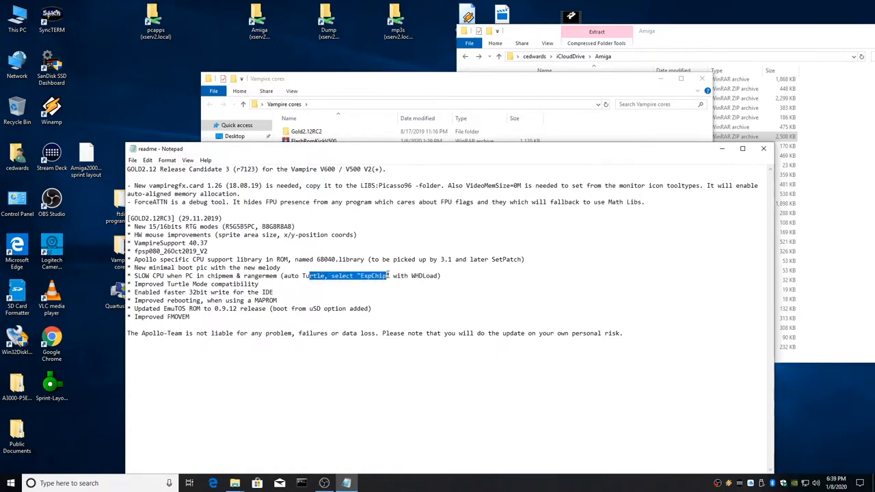
double_click(374, 275)
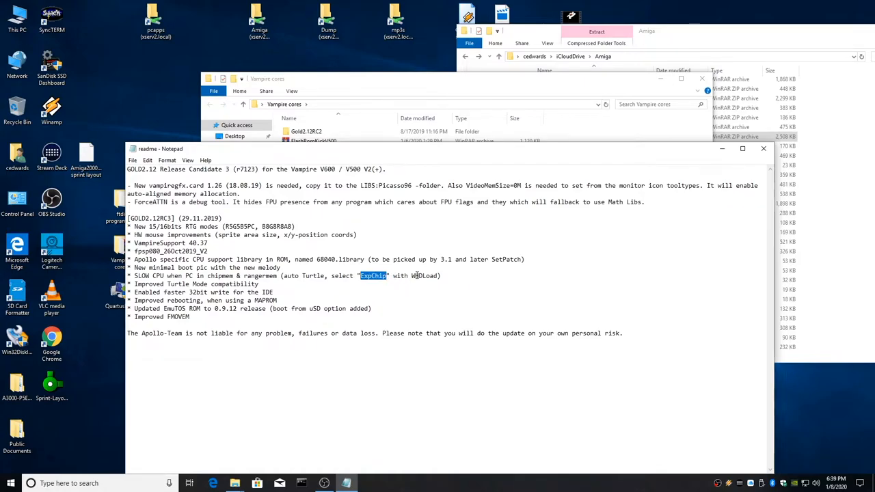
click(273, 292)
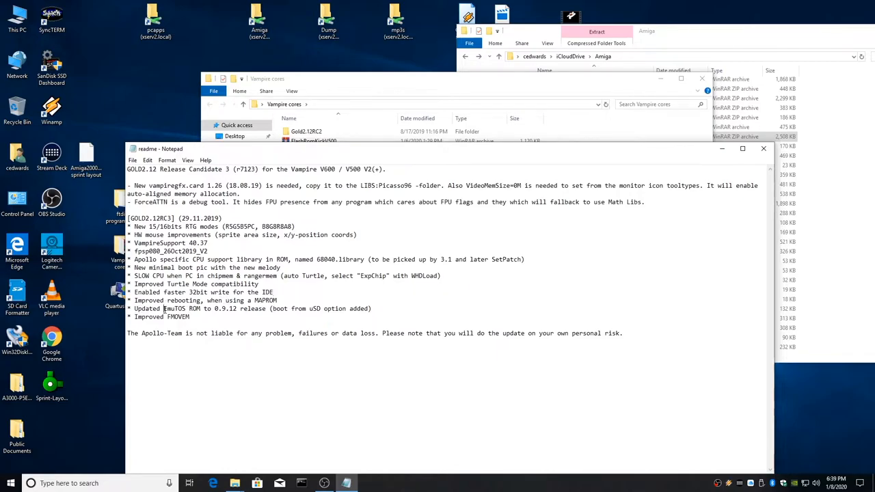
drag(164, 308, 244, 308)
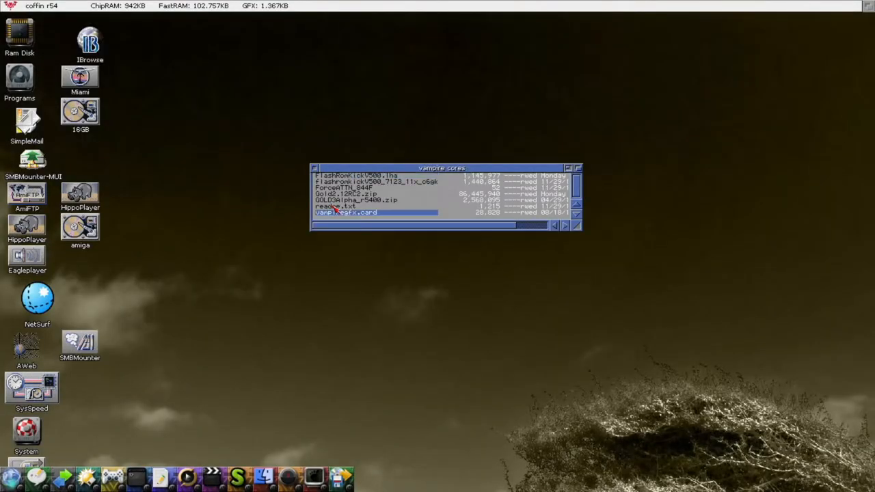
mouse_move(164, 122)
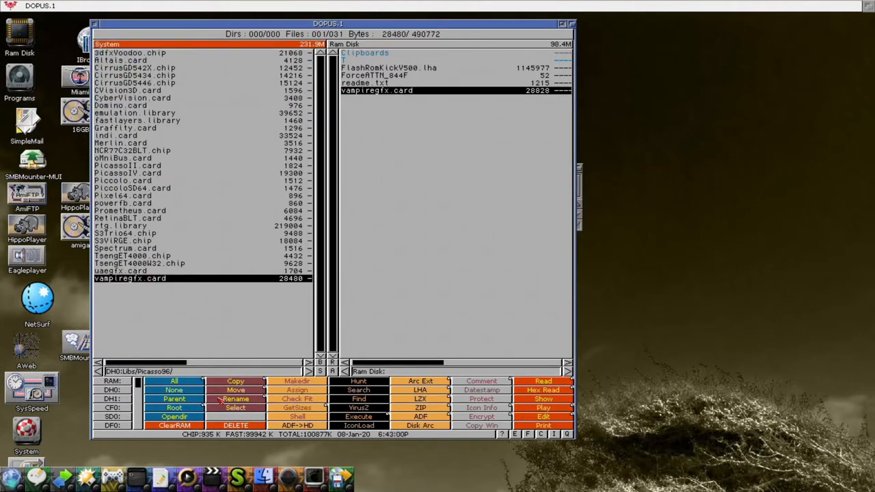
Rename the old vampiregfx.card in Libs/Picasso96 to vampiregfx.card.core2.1.
click(235, 398)
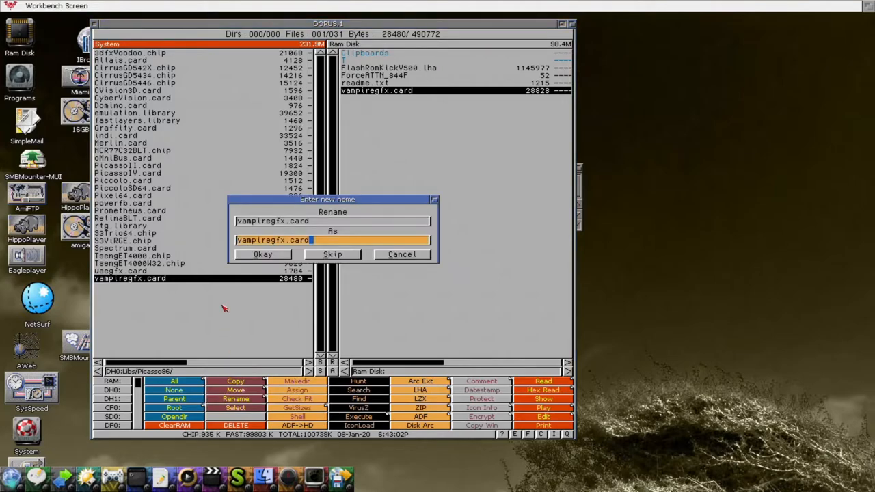
text(.c)
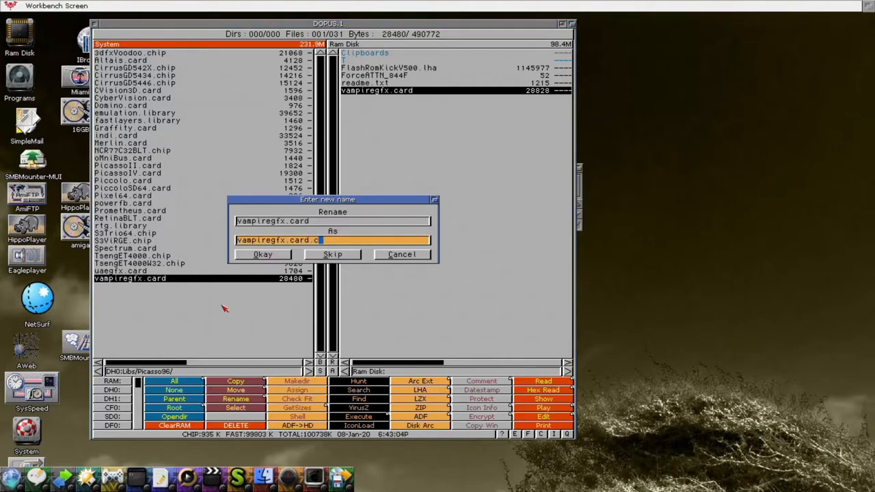
text(ore2.1)
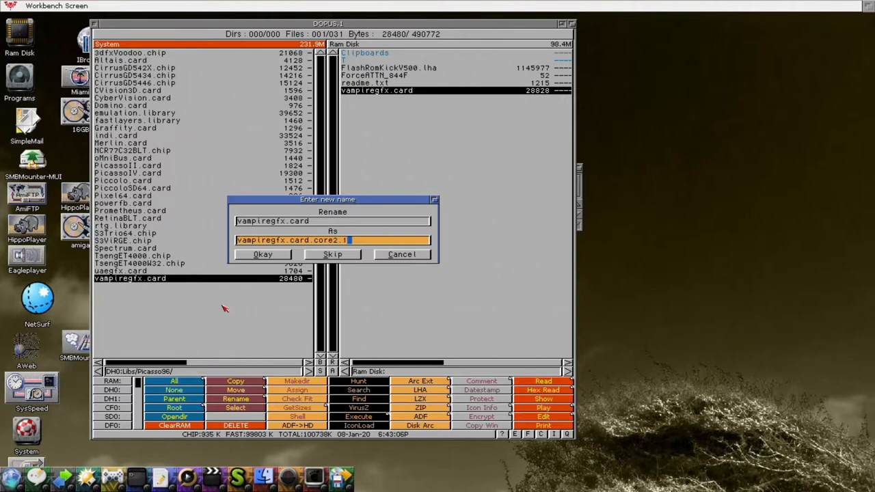
click(263, 254)
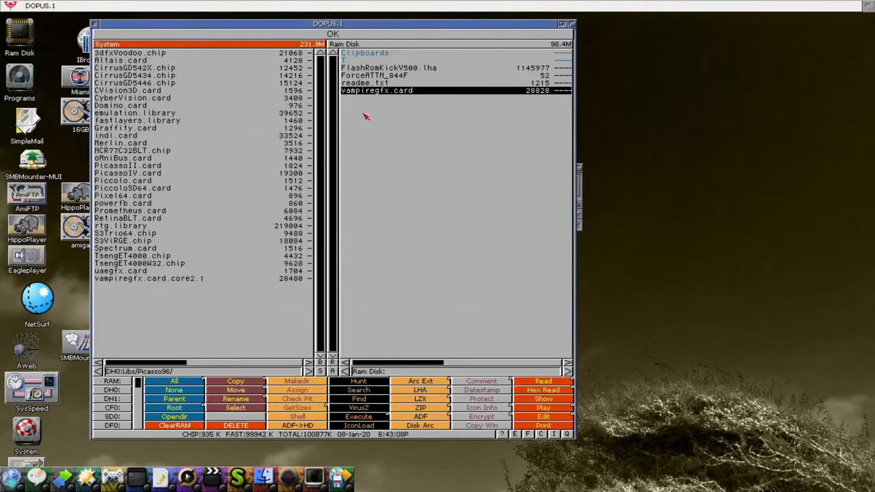
mouse_move(243, 368)
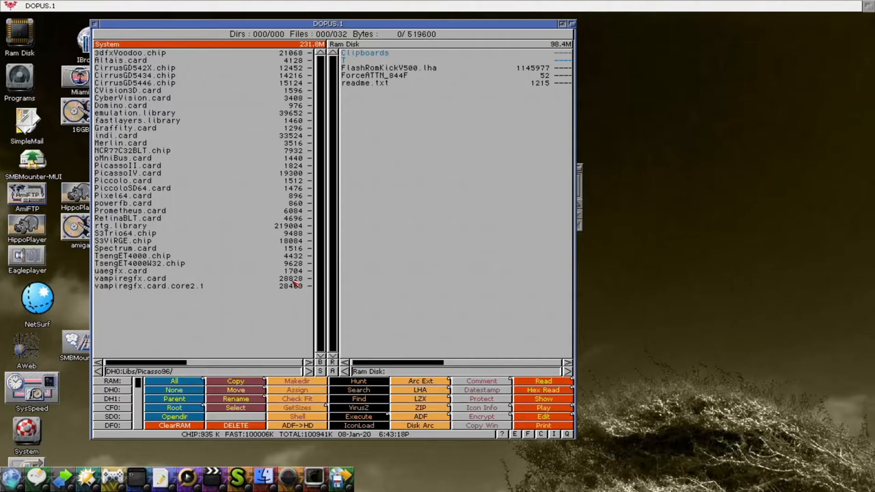
mouse_move(391, 220)
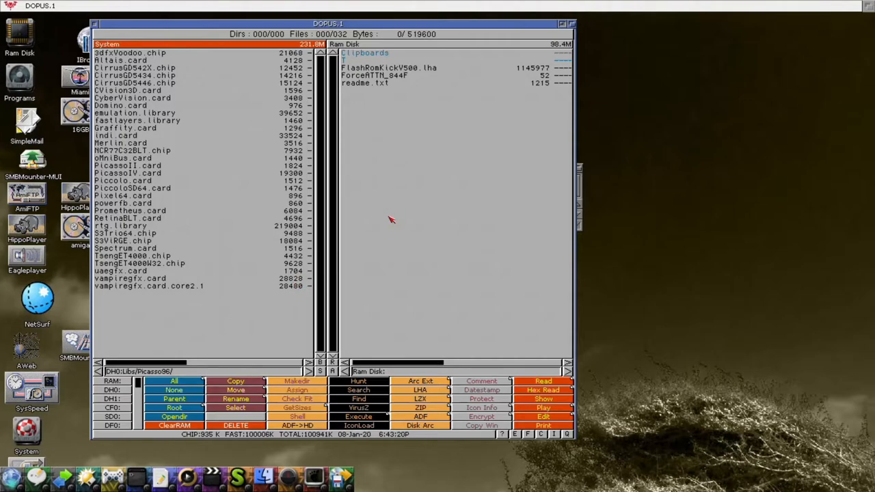
mouse_move(521, 354)
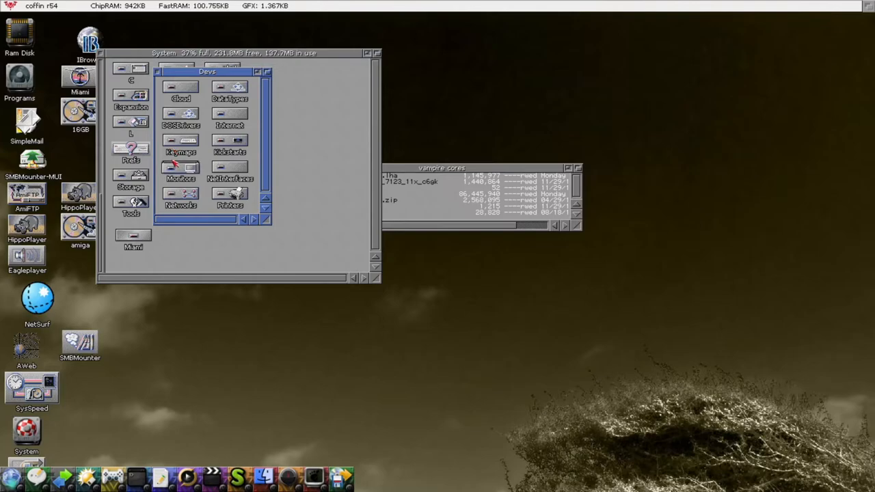
Open the Monitors drawer inside System:Devs.
double_click(180, 171)
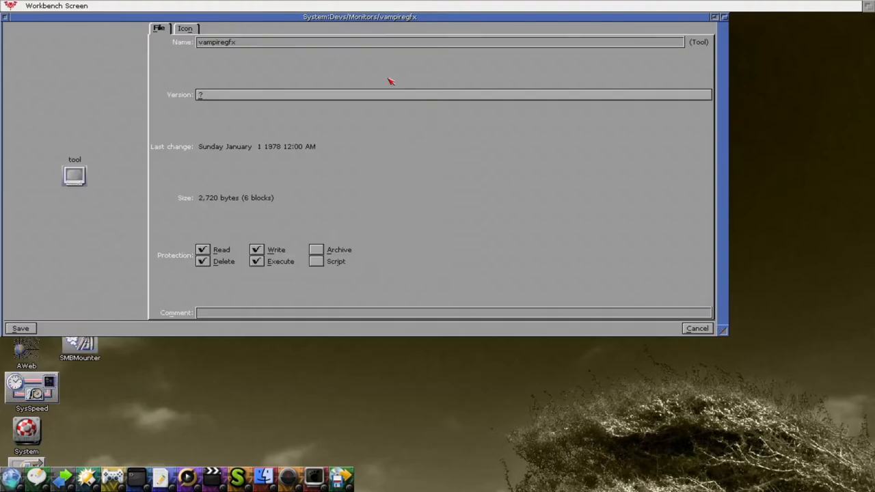
Show the vampiregfx driver's Icon tooltypes, including BoardType=vampiregfx and VideoMemSize=5M.
click(184, 28)
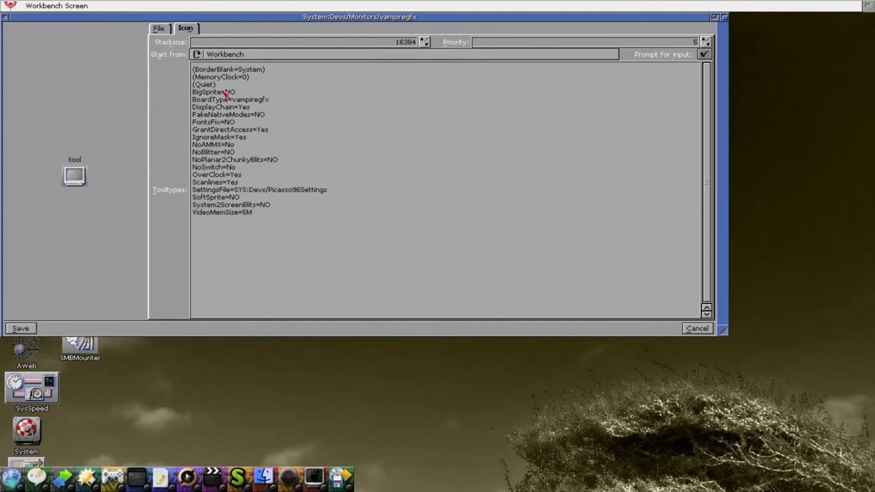
mouse_move(235, 218)
text(0)
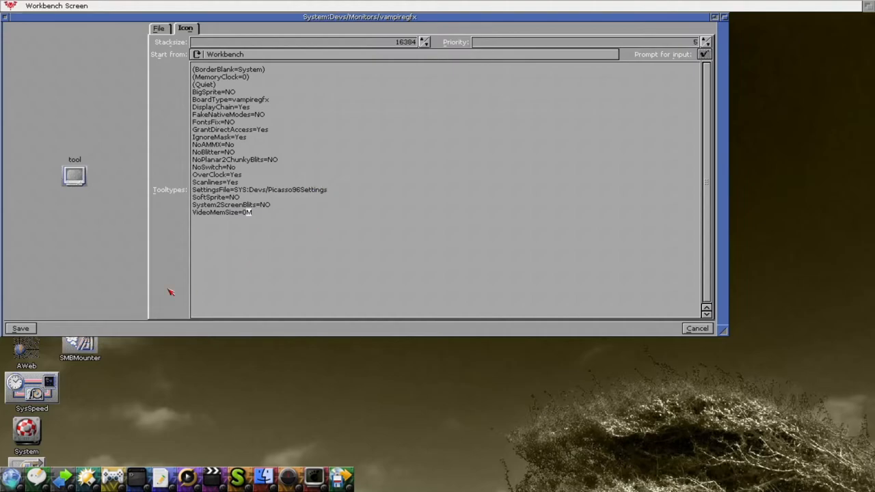
mouse_move(269, 203)
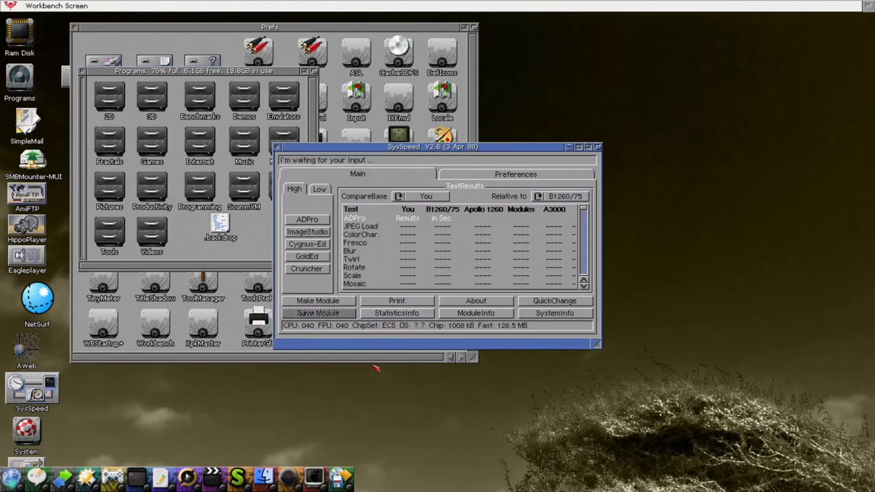
Close the SysSpeed window after reading the CPU 040 and 126.5 MB Fast RAM readout.
click(555, 314)
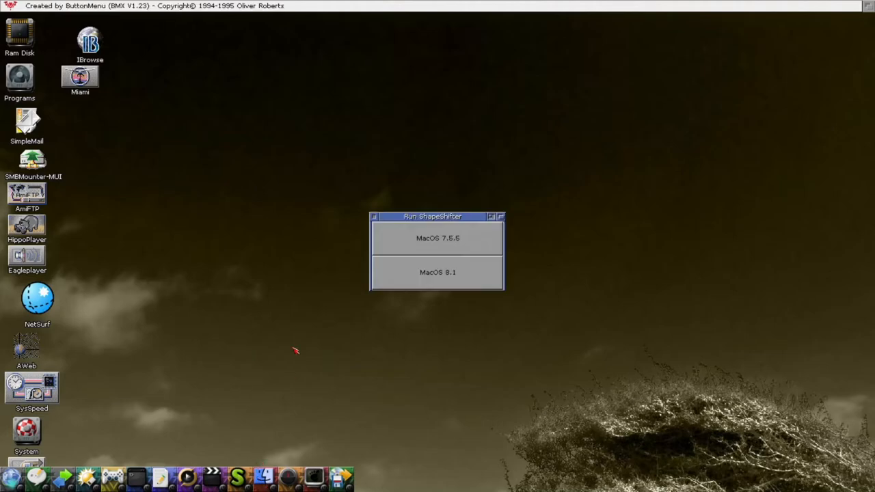
mouse_move(443, 247)
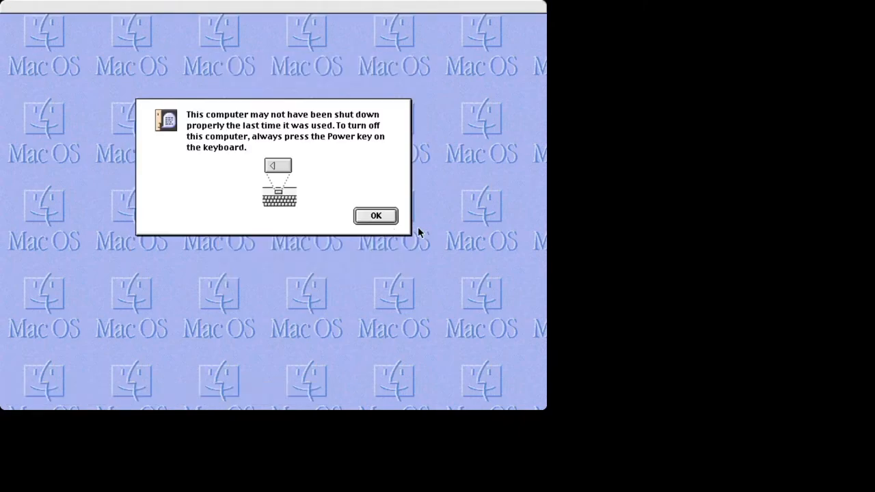
Dismiss the improper shutdown warning and browse the Larry 1 Enhanced folder on Programs.
click(375, 215)
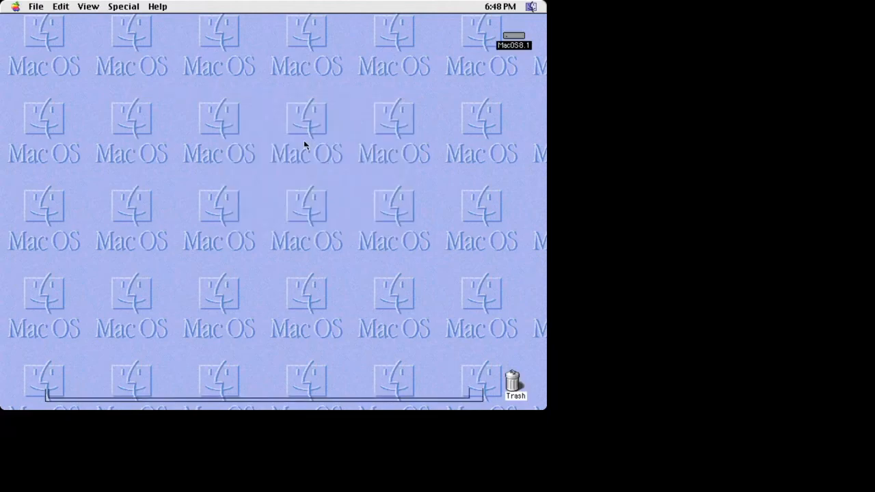
double_click(514, 88)
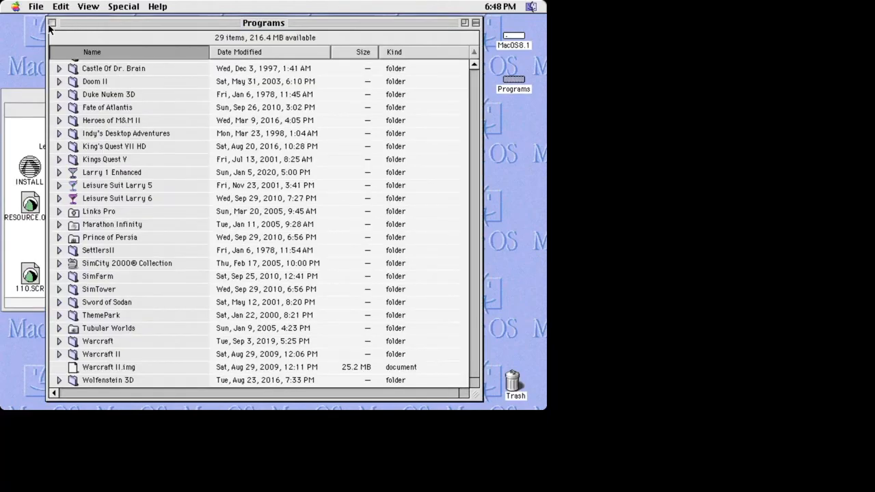
double_click(111, 173)
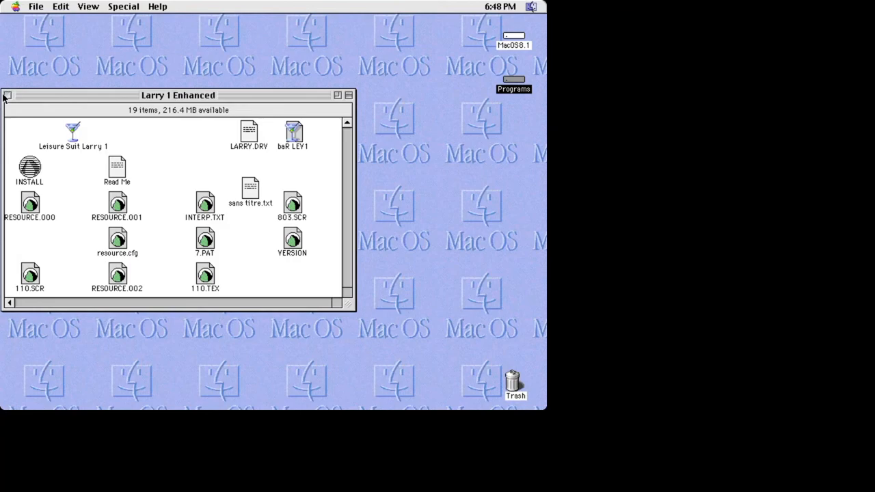
click(7, 95)
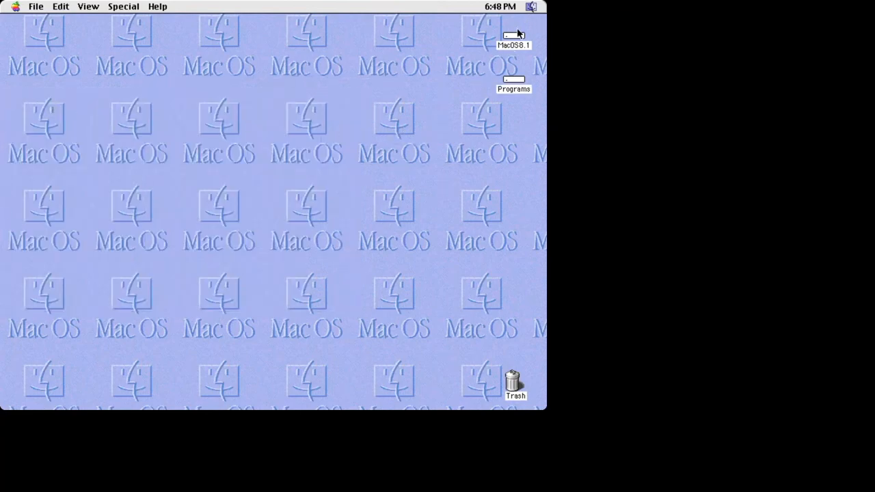
Open the MacOS8.1 disk and its Applications folder.
double_click(514, 35)
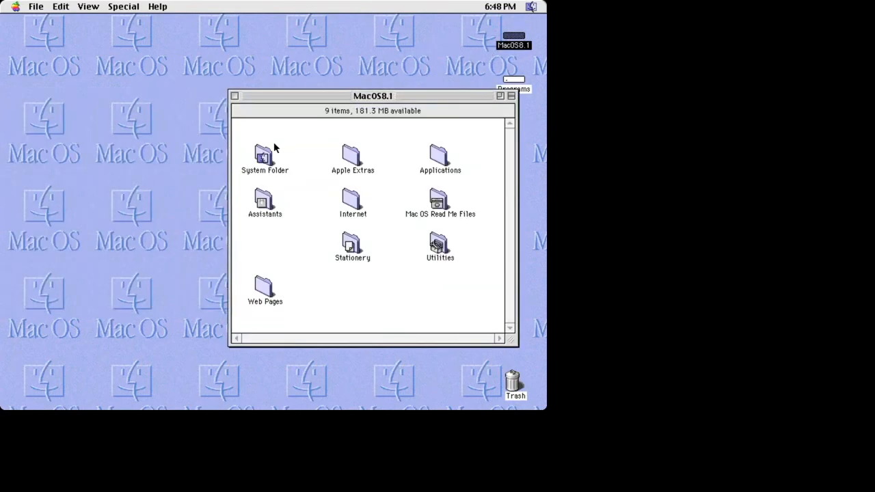
double_click(264, 154)
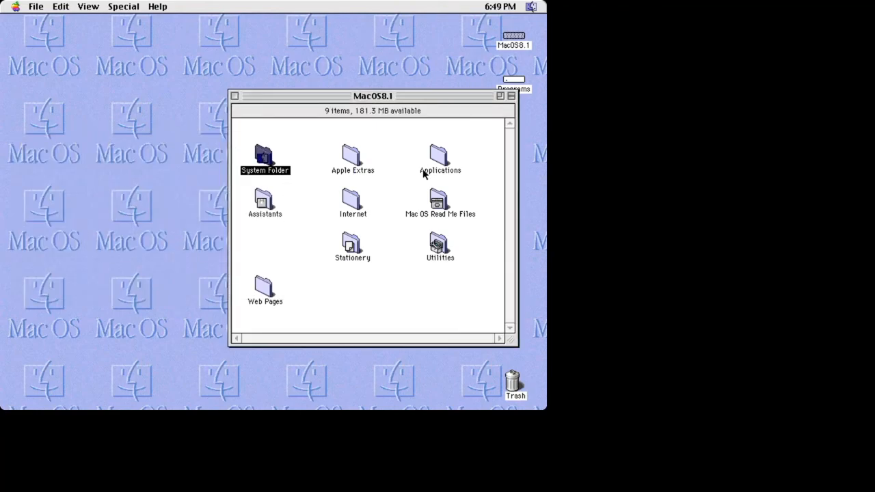
click(440, 157)
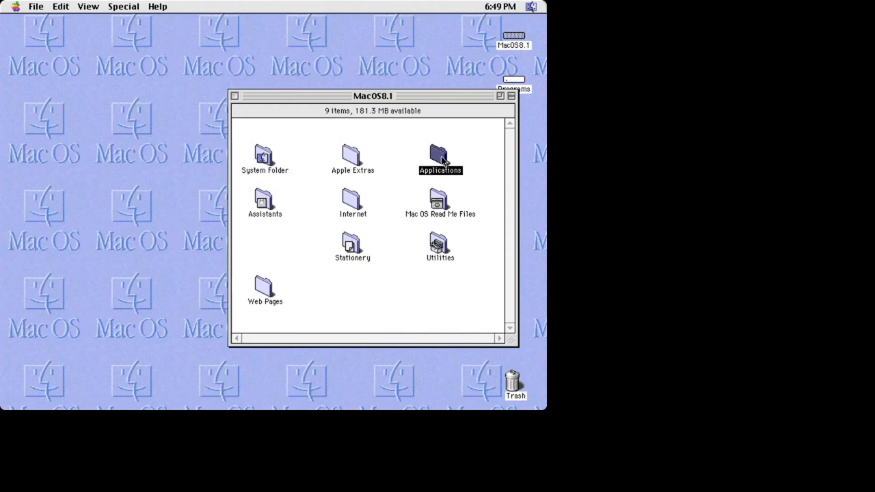
double_click(440, 156)
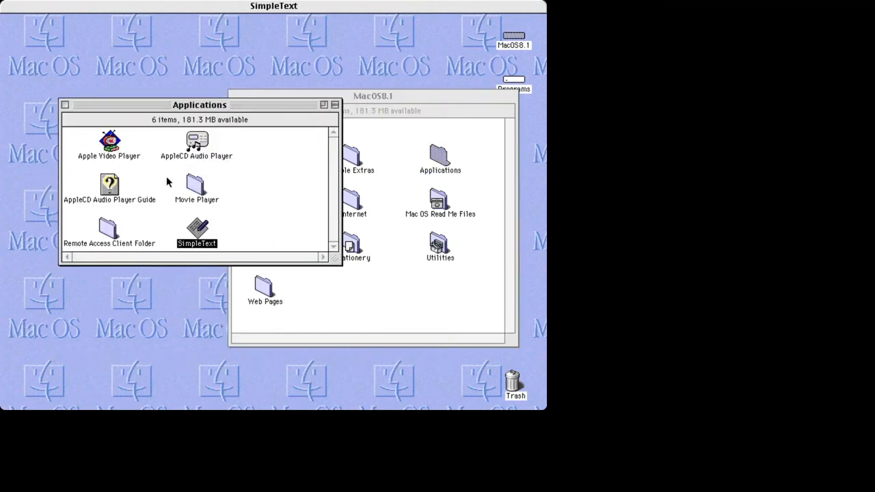
Type 'this is a test of simplete Sucka.' in SimpleText, discard it, and quit to Workbench.
double_click(196, 229)
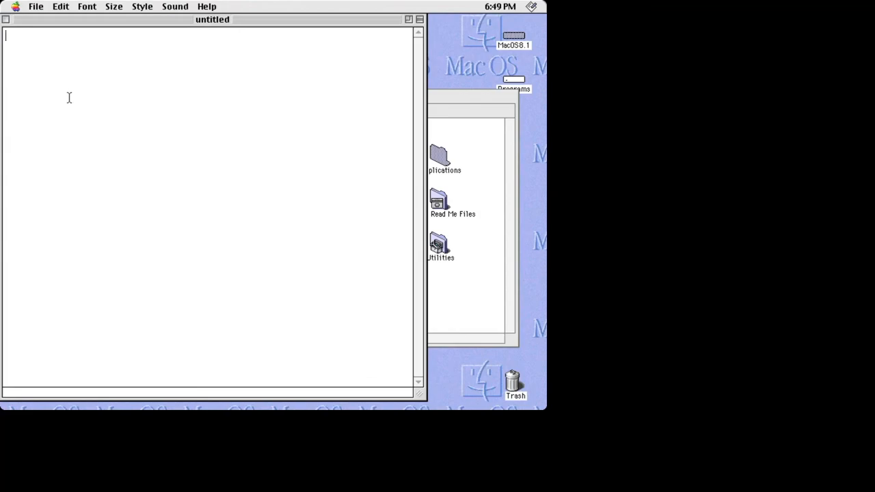
text(this is a test)
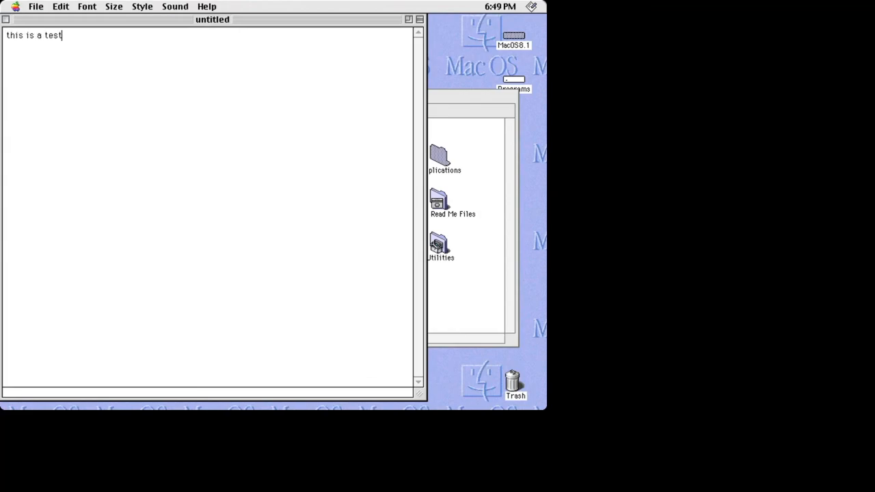
text(of simpletext.)
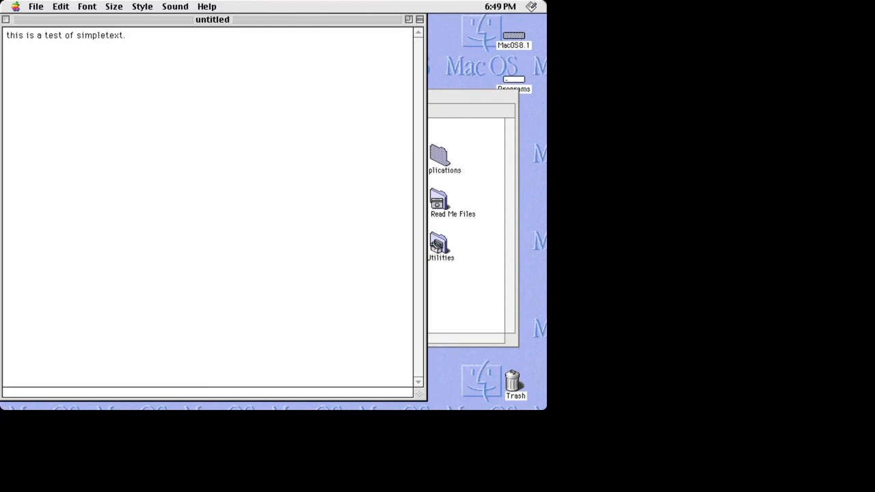
text(Sucka..)
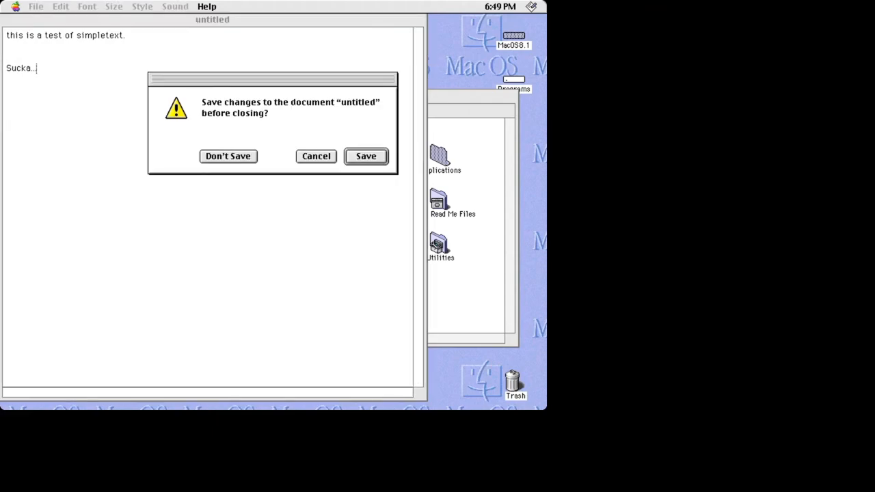
click(227, 156)
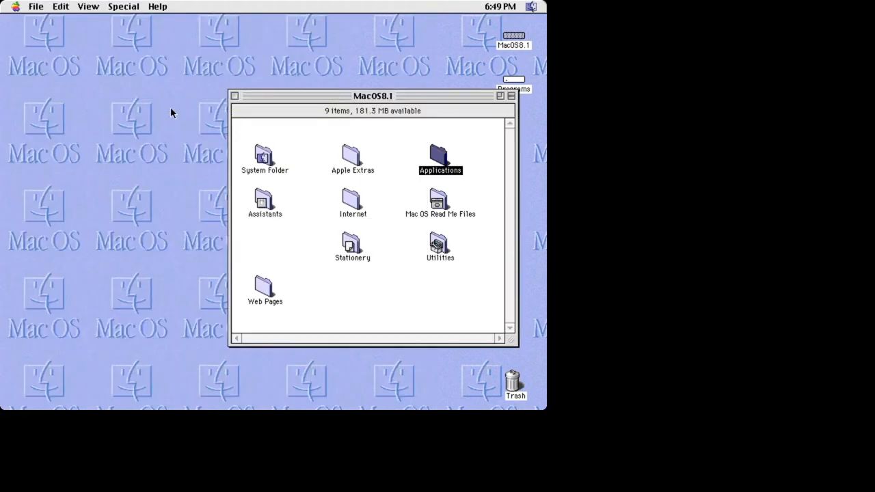
click(234, 95)
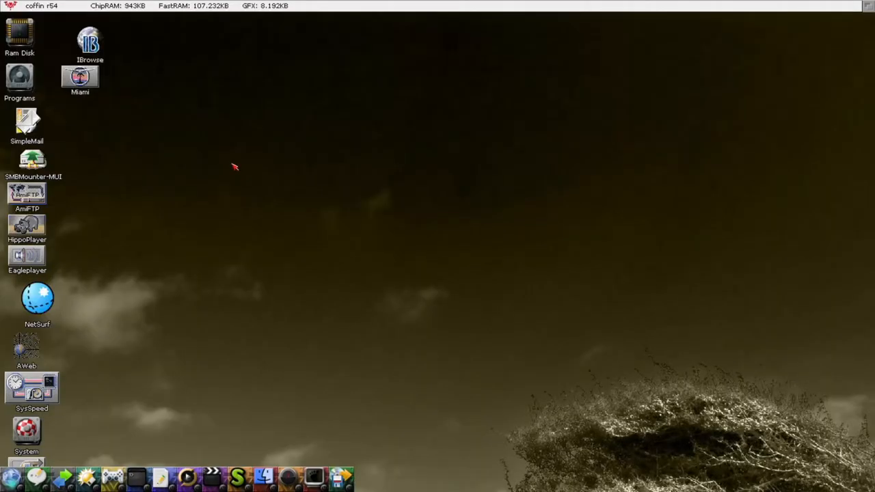
mouse_move(317, 215)
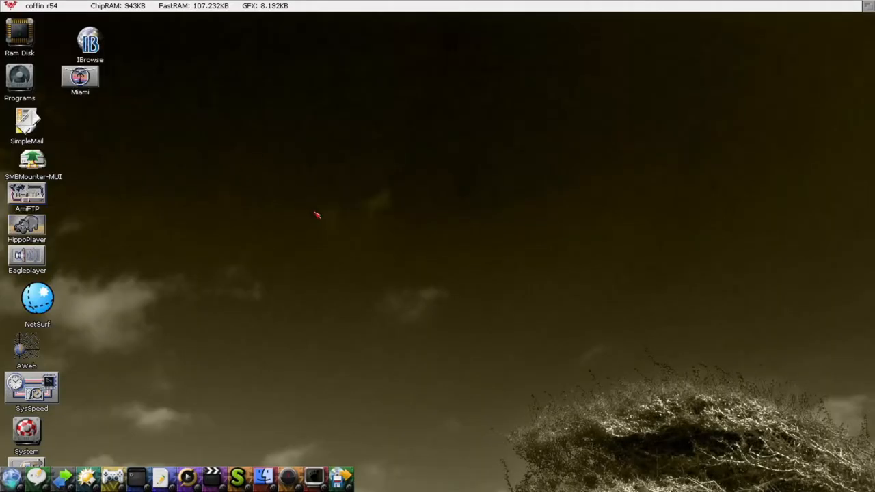